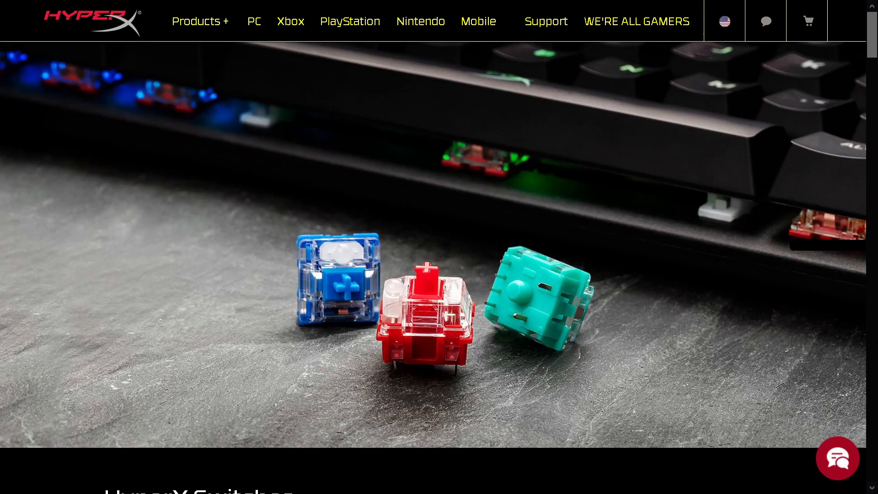
scroll(down, 3)
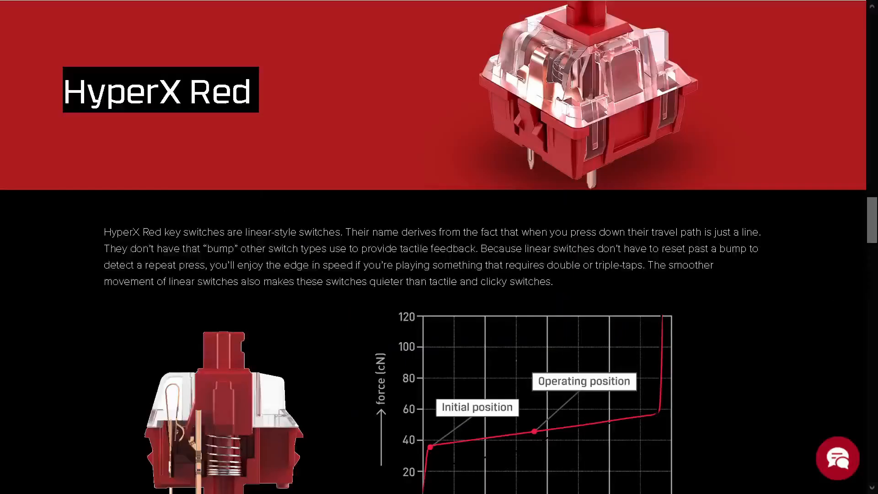